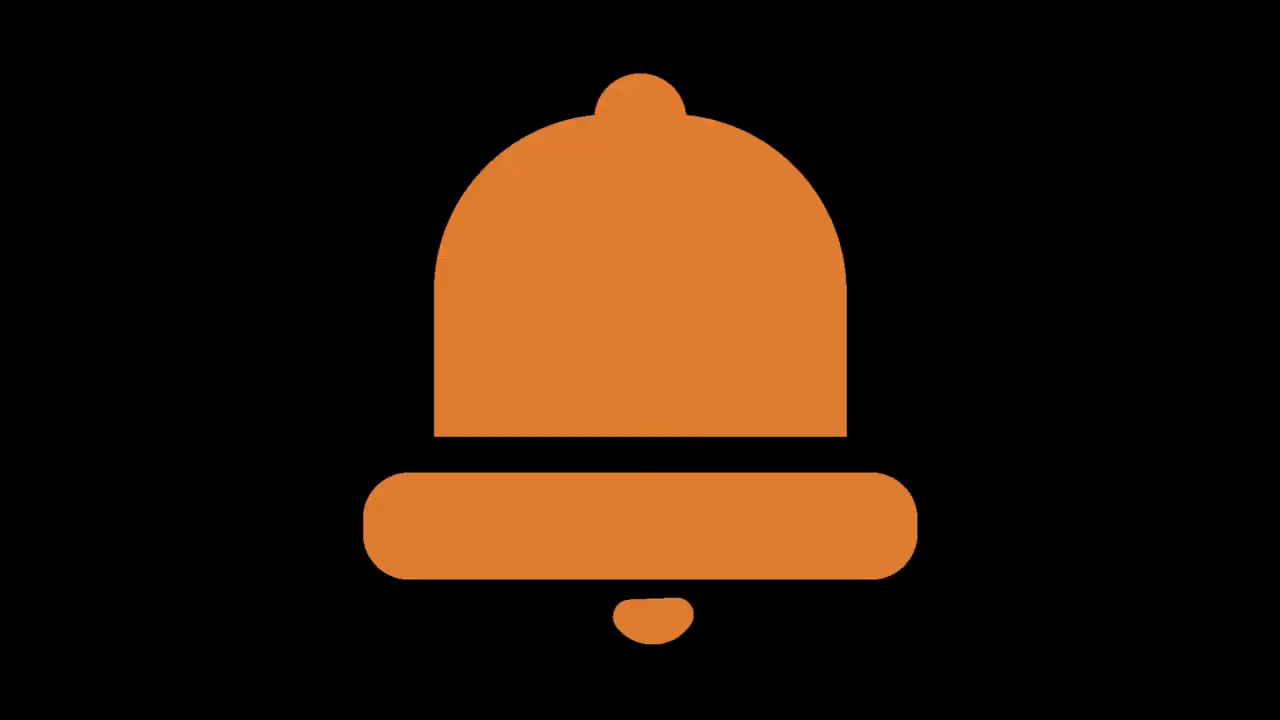
Advance the outro from the orange bell through the START button with rocket to the 'Thanks for' title card
click(360, 450)
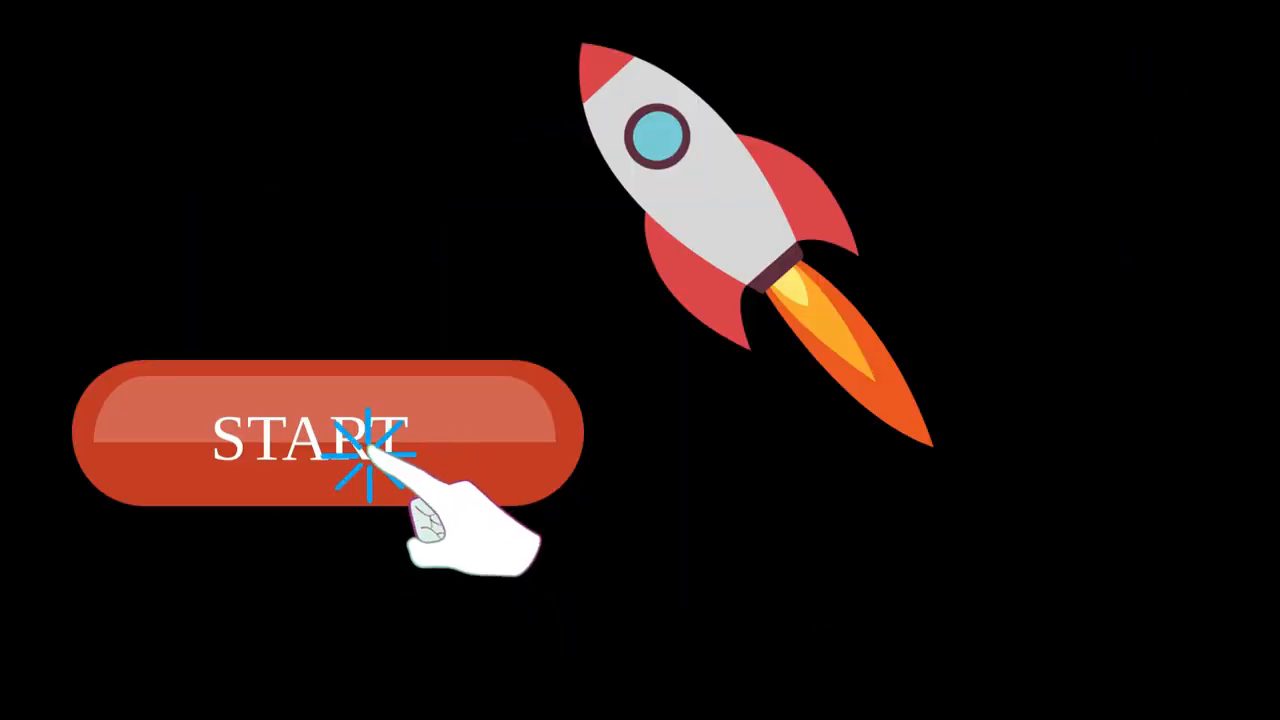
click(360, 450)
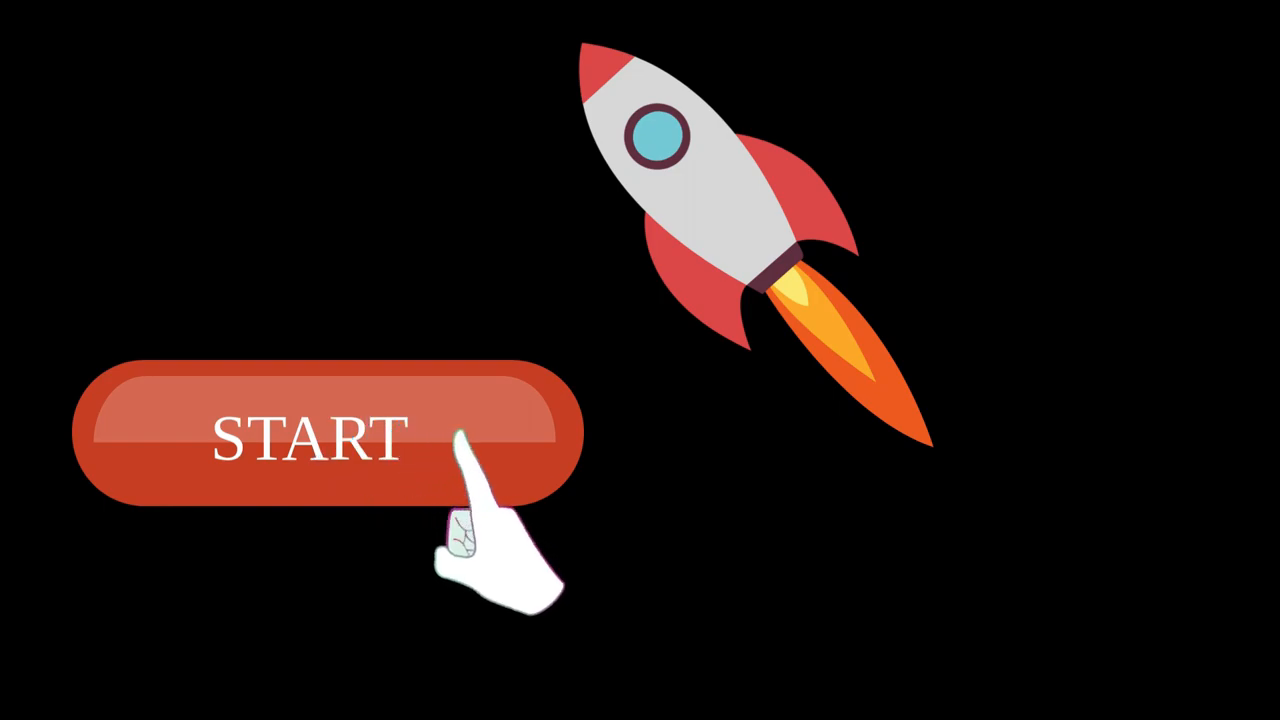
click(336, 436)
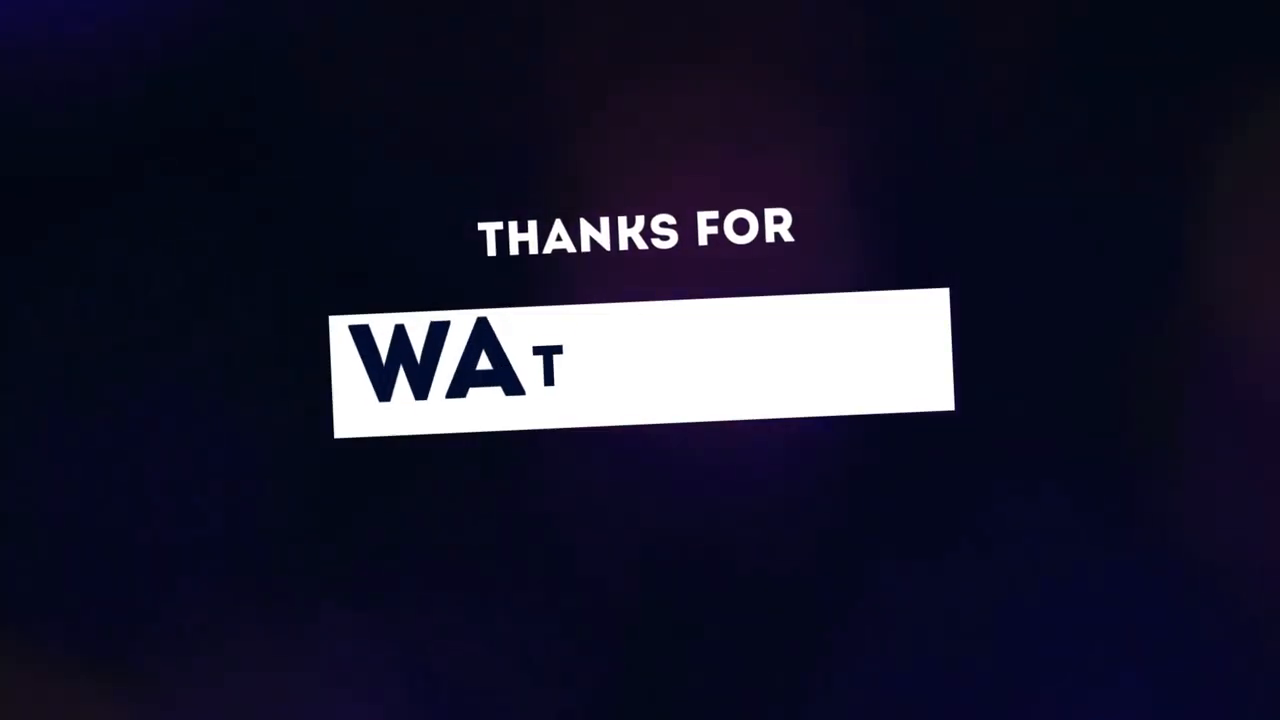